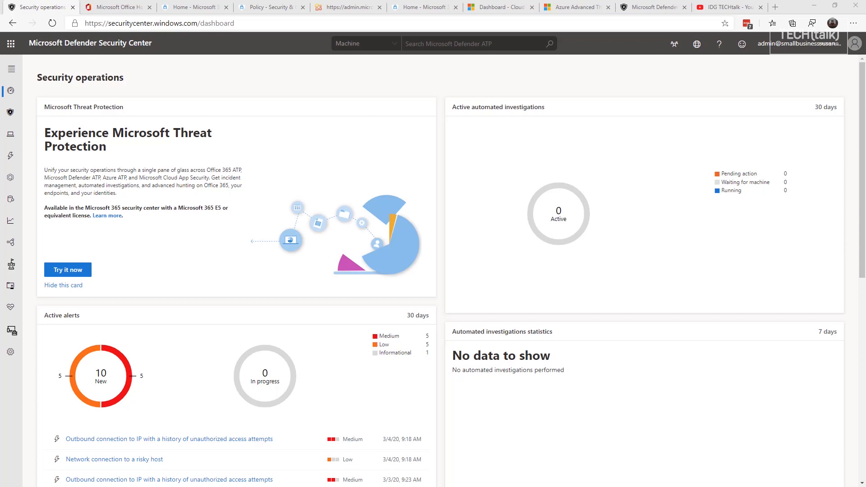
# Open the timeline of machine susanlenovo in Defender Security Center
pyautogui.click(120, 6)
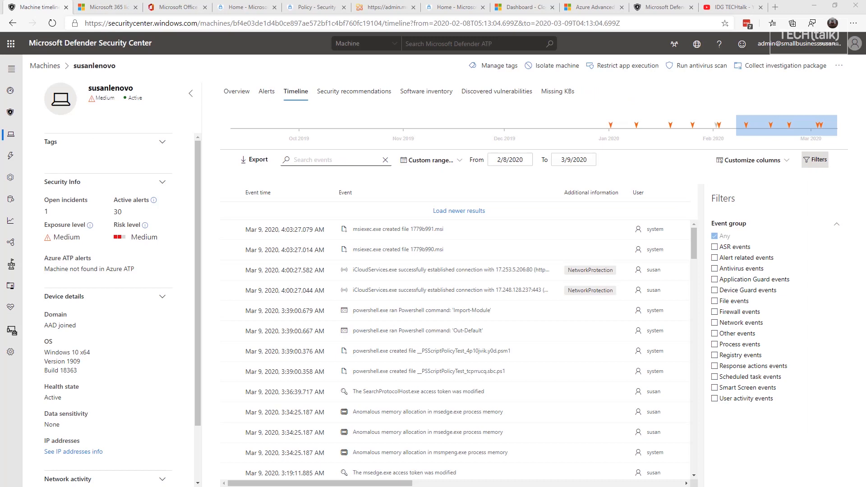
pyautogui.moveTo(350, 327)
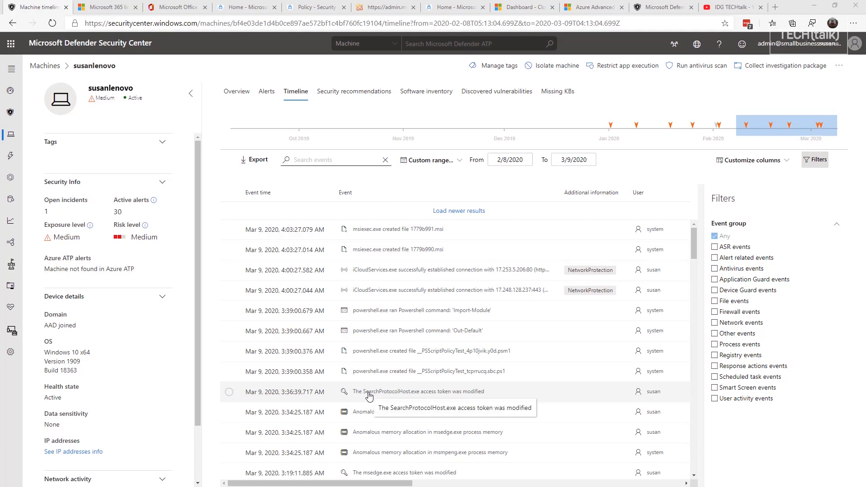
pyautogui.moveTo(329, 384)
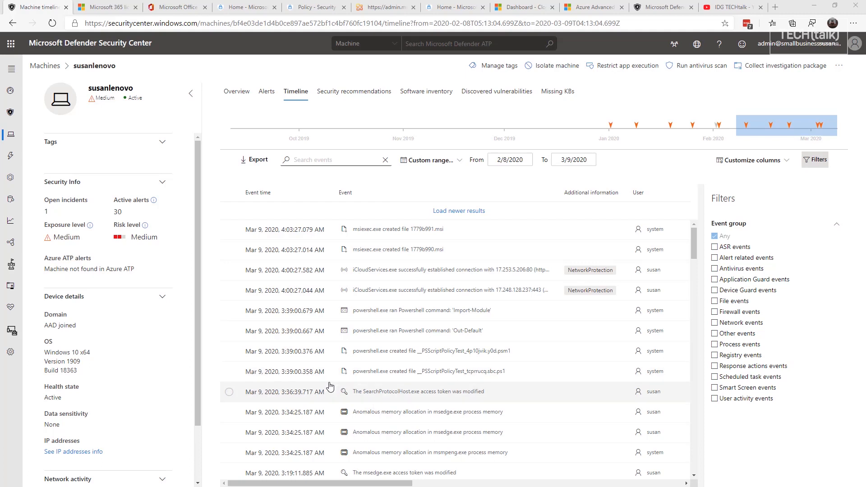
pyautogui.moveTo(330, 387)
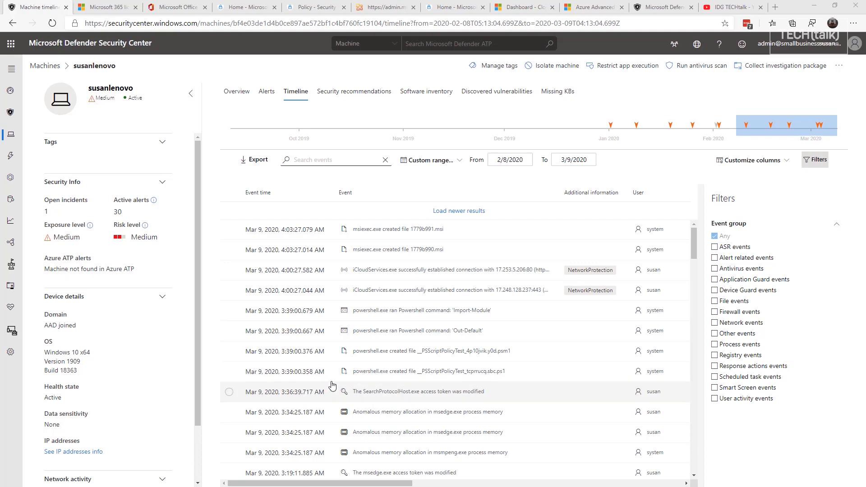
pyautogui.moveTo(524, 394)
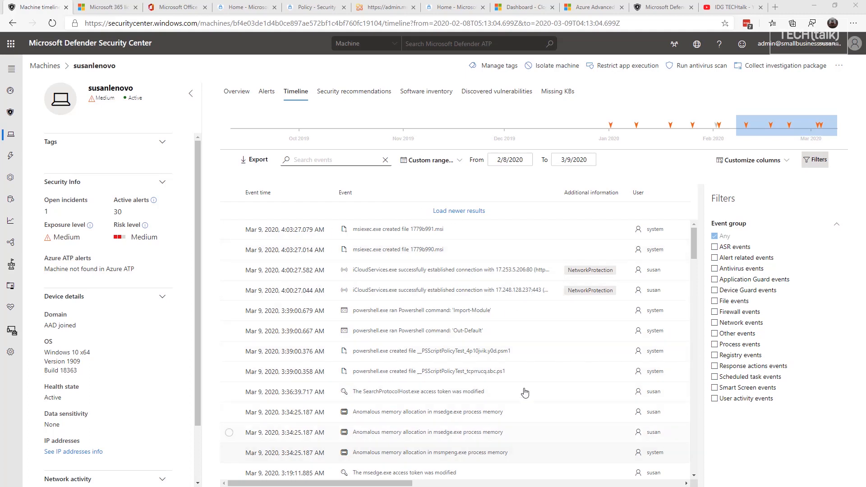
pyautogui.moveTo(438, 254)
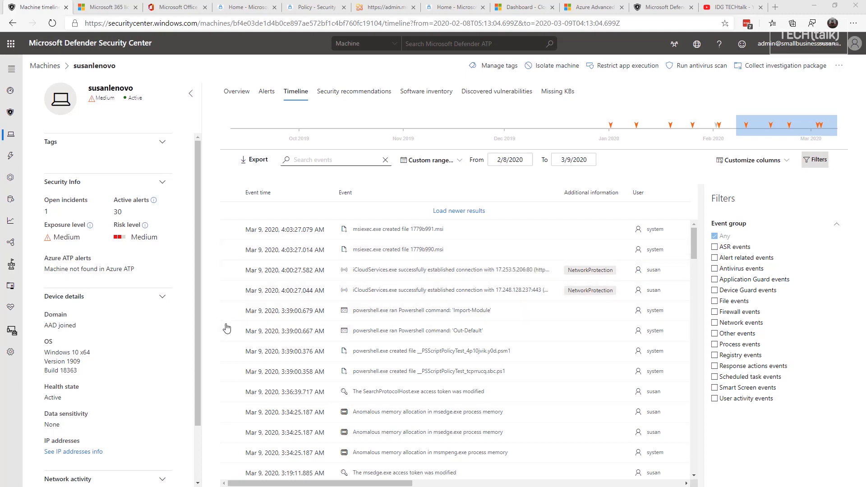
pyautogui.moveTo(99, 390)
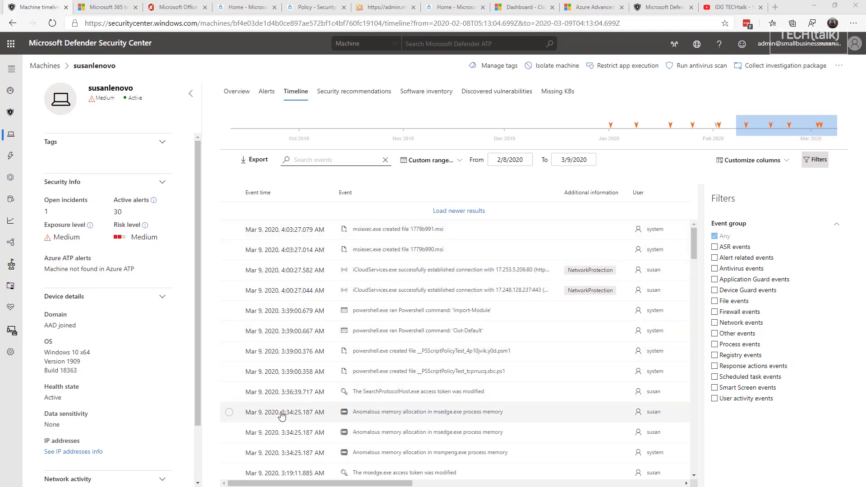
pyautogui.moveTo(290, 412)
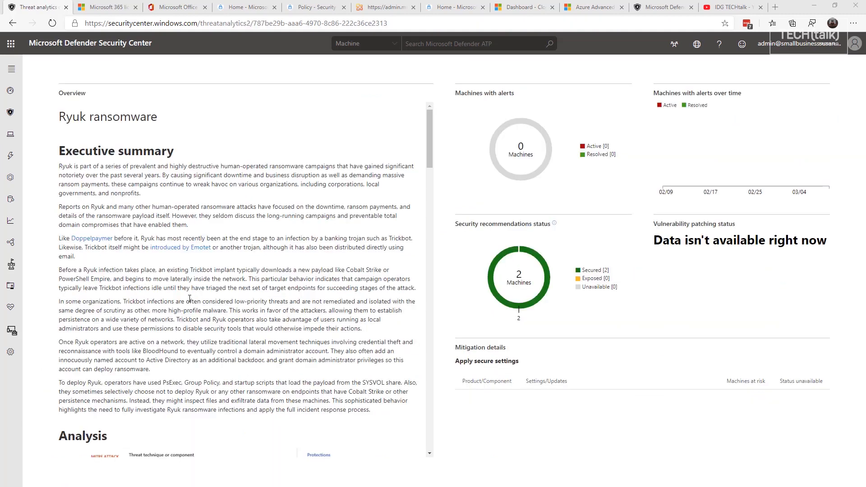
pyautogui.moveTo(11, 331)
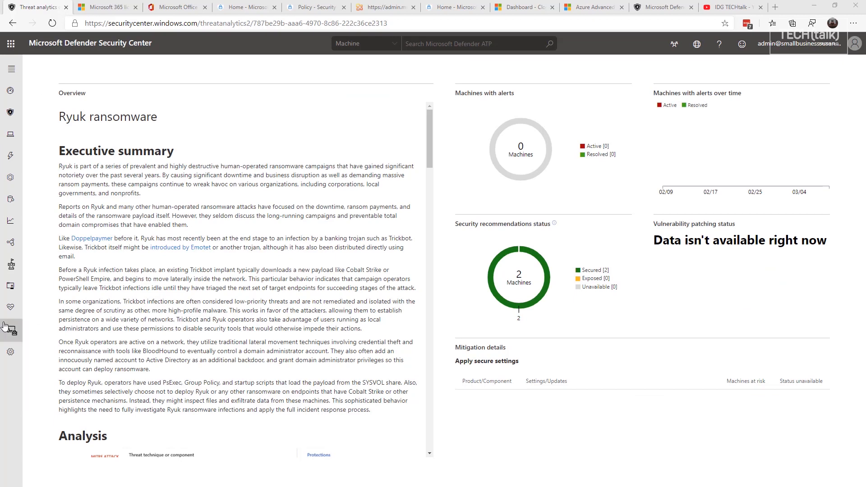
# Scroll the Ryuk report down to its Analysis section on attack techniques and protections
pyautogui.scroll(-3)
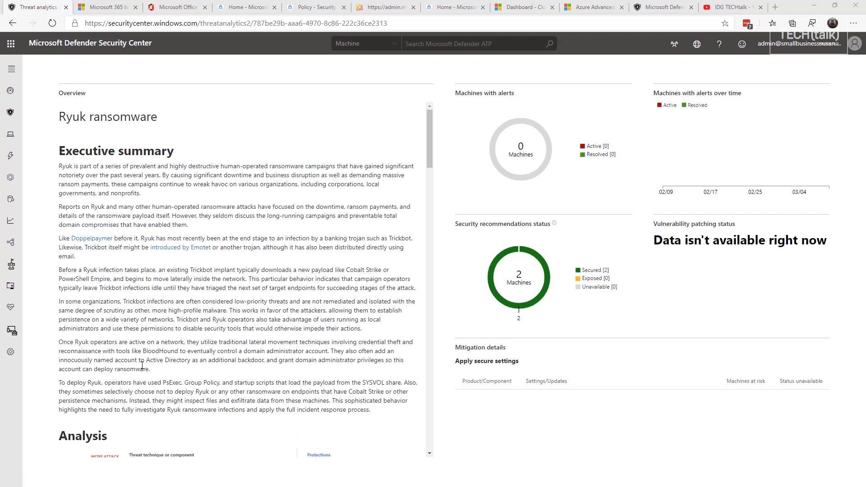
pyautogui.moveTo(142, 366)
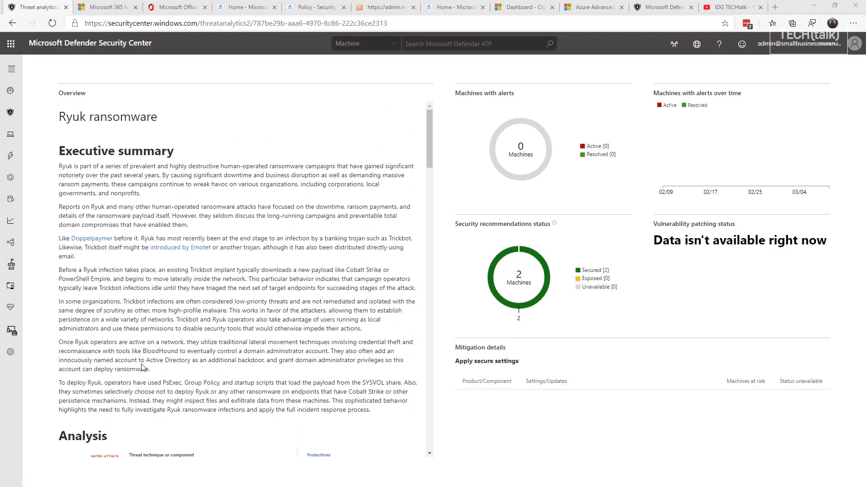
pyautogui.scroll(-3)
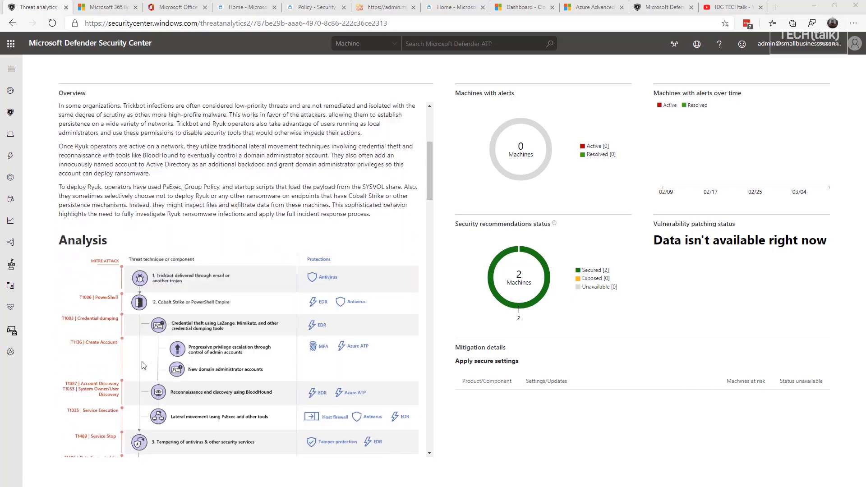
pyautogui.scroll(-3)
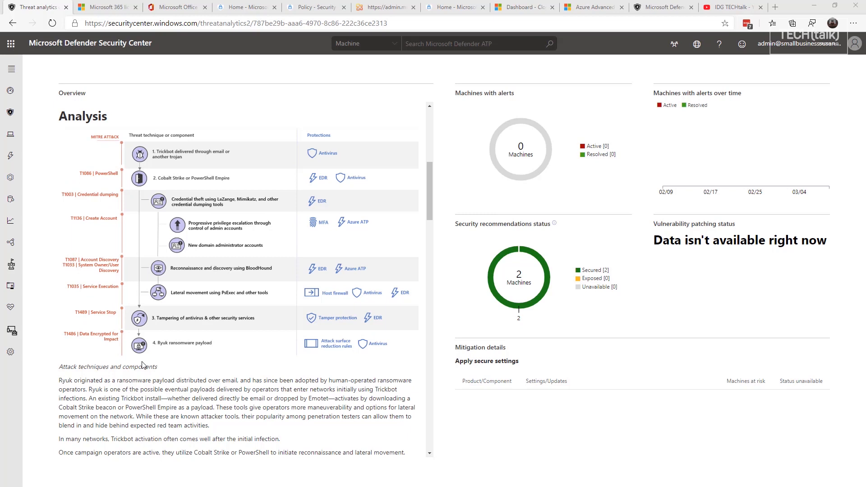
pyautogui.moveTo(183, 300)
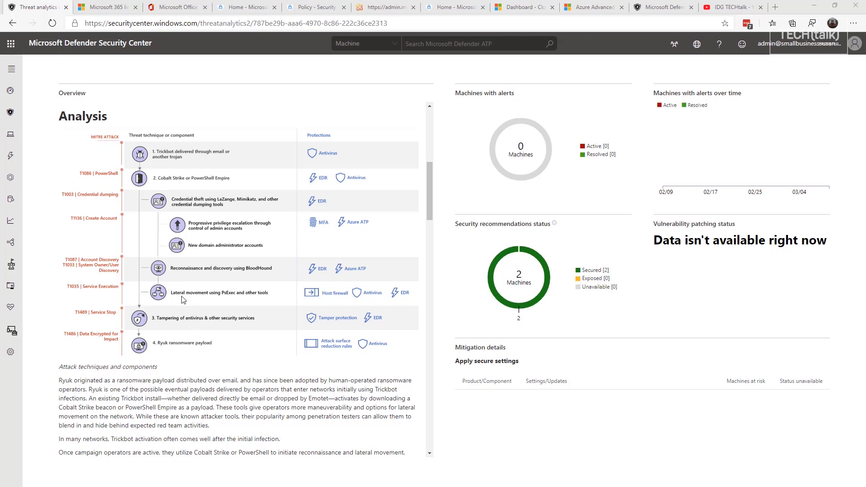
pyautogui.moveTo(178, 289)
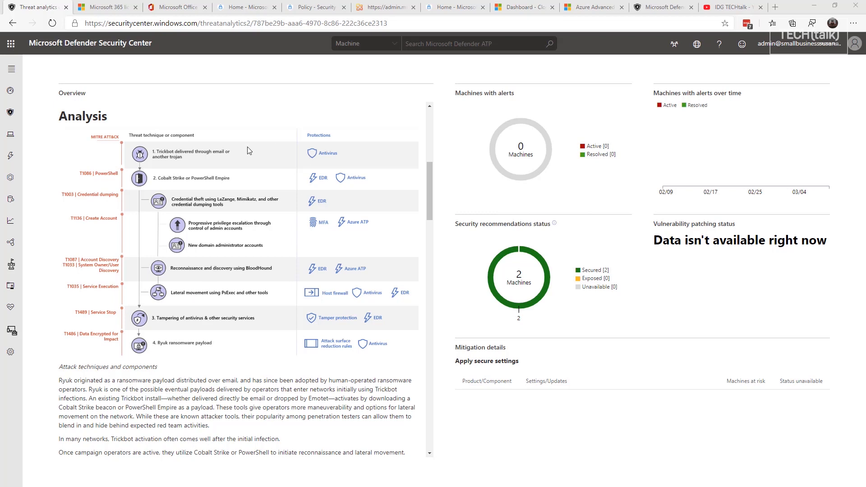
pyautogui.moveTo(241, 153)
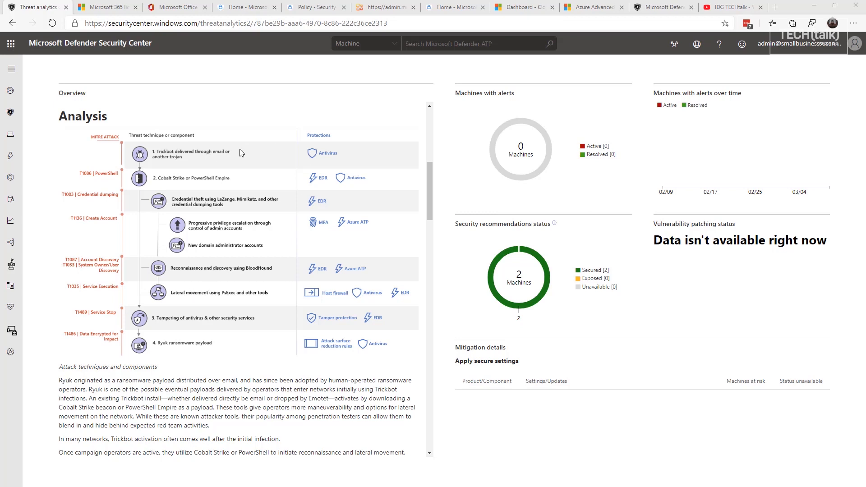
pyautogui.moveTo(305, 319)
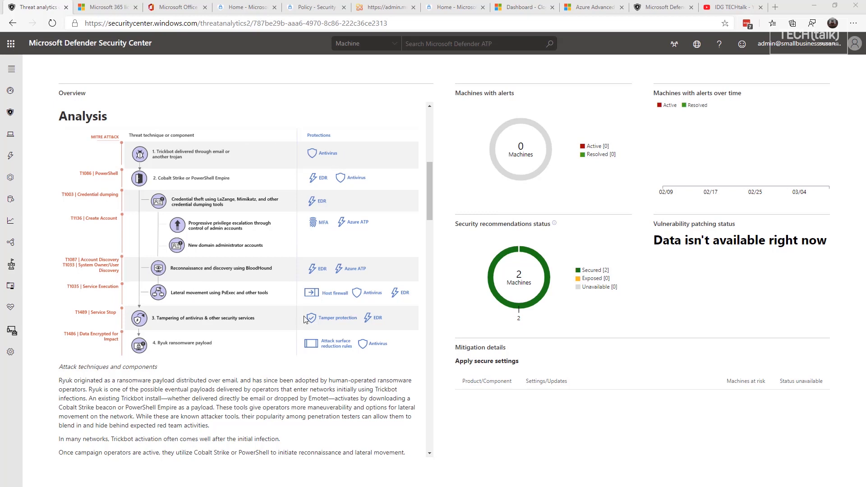
pyautogui.moveTo(315, 205)
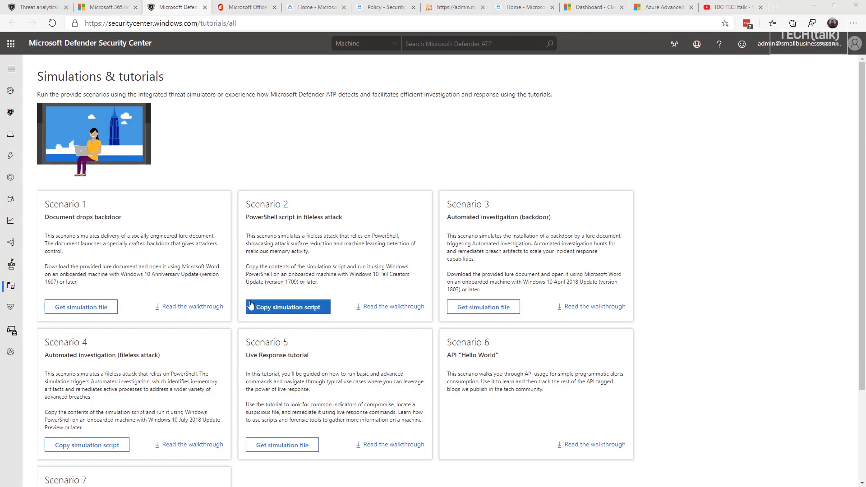
pyautogui.moveTo(125, 75)
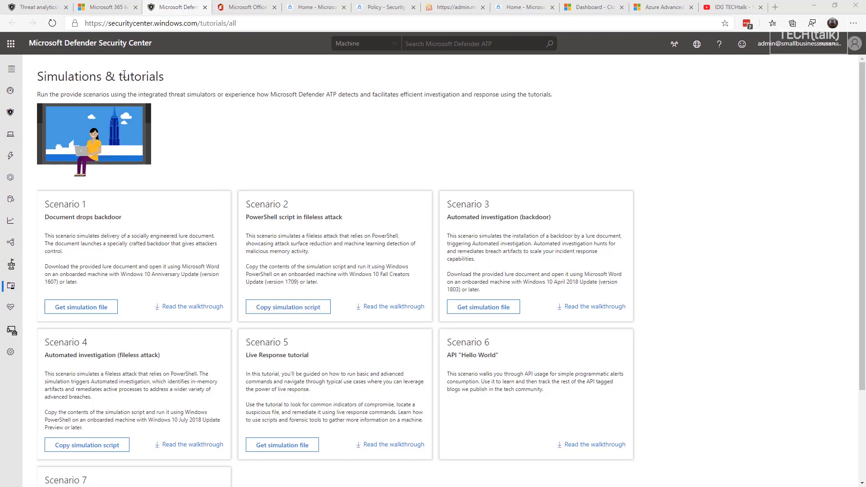
pyautogui.moveTo(191, 200)
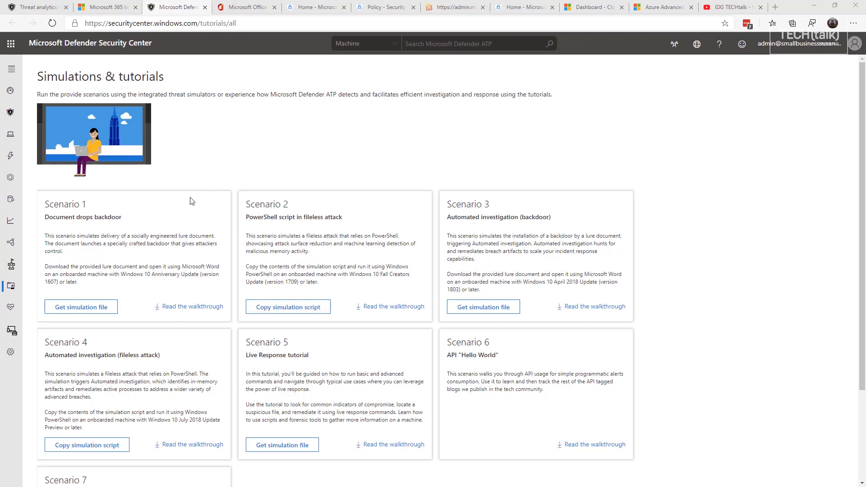
pyautogui.moveTo(196, 198)
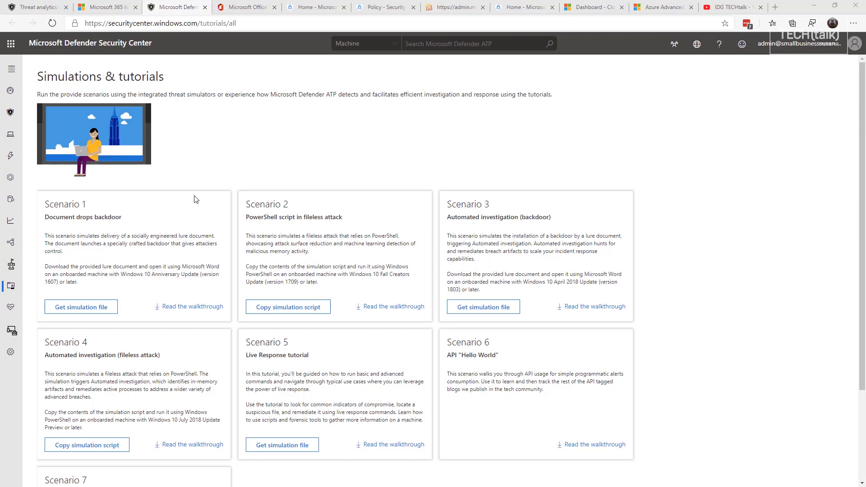
pyautogui.moveTo(311, 237)
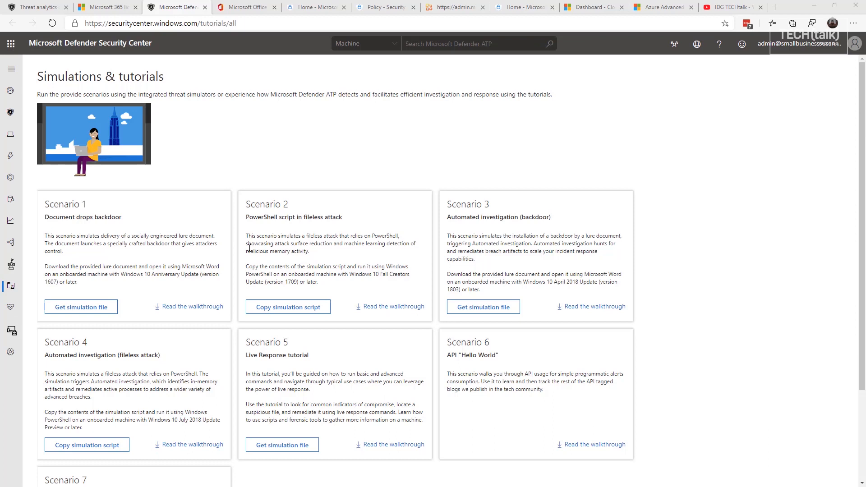
pyautogui.moveTo(167, 270)
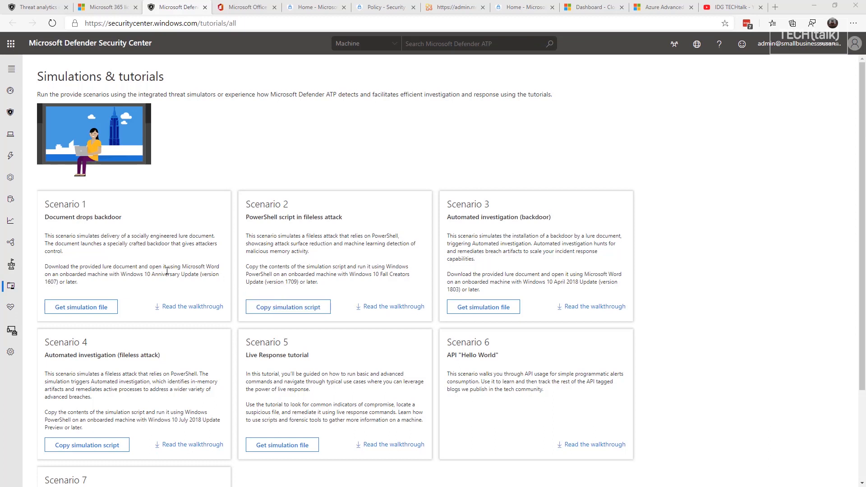
pyautogui.moveTo(166, 255)
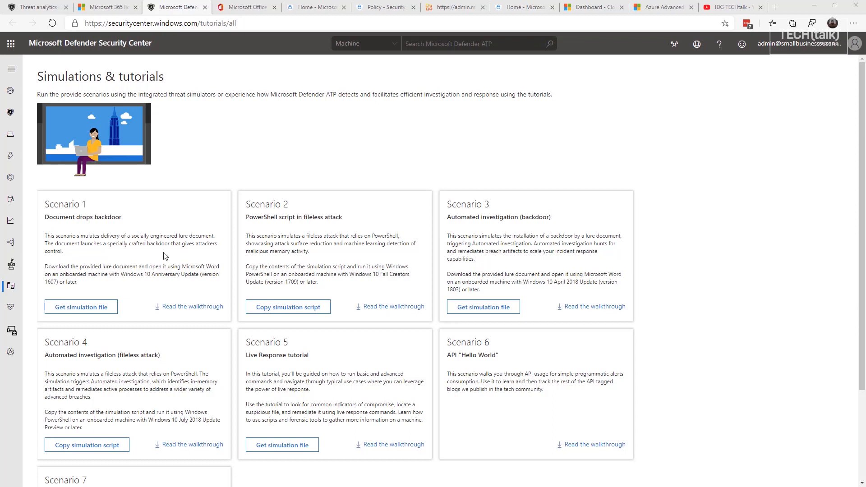
pyautogui.moveTo(197, 252)
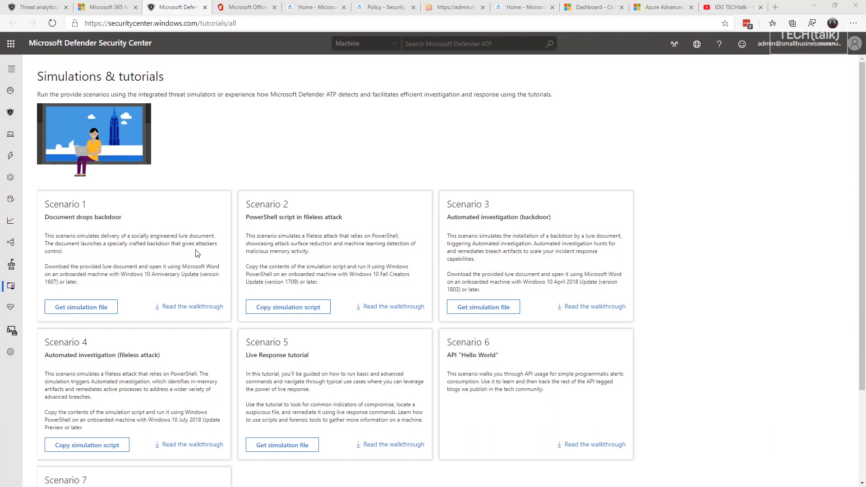
pyautogui.moveTo(212, 265)
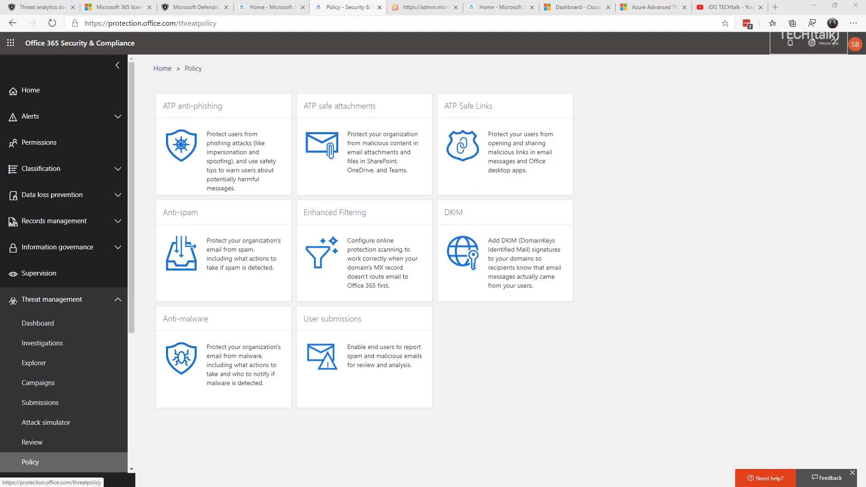
pyautogui.moveTo(345, 458)
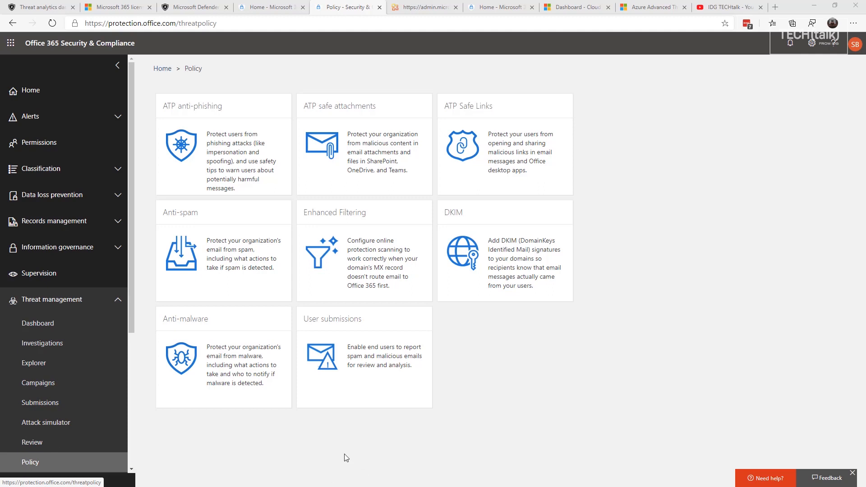
pyautogui.moveTo(215, 169)
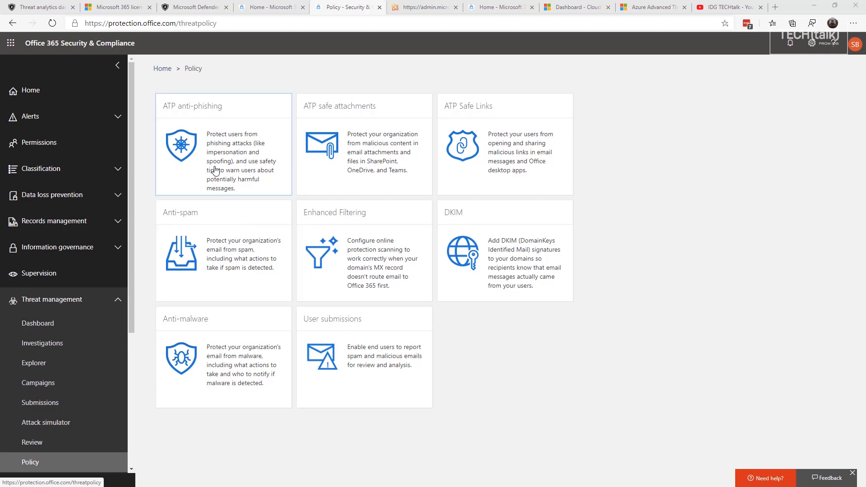
pyautogui.moveTo(360, 188)
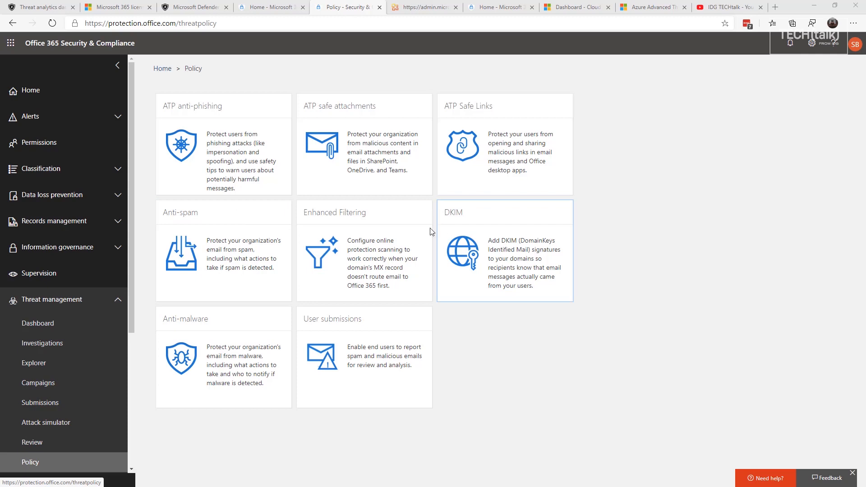
pyautogui.moveTo(421, 262)
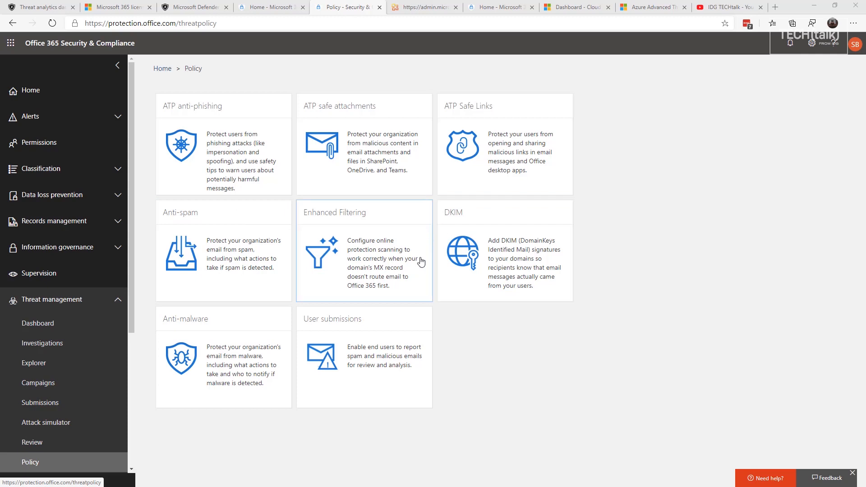
pyautogui.moveTo(362, 341)
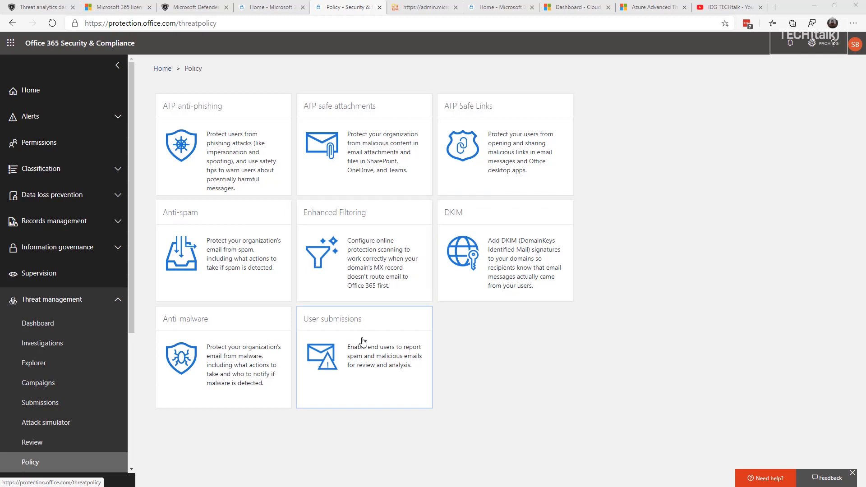
pyautogui.moveTo(363, 341)
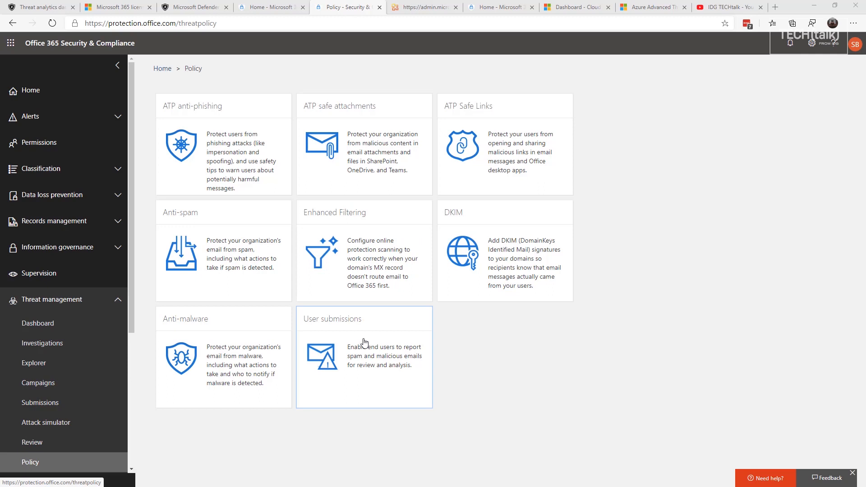
pyautogui.moveTo(409, 335)
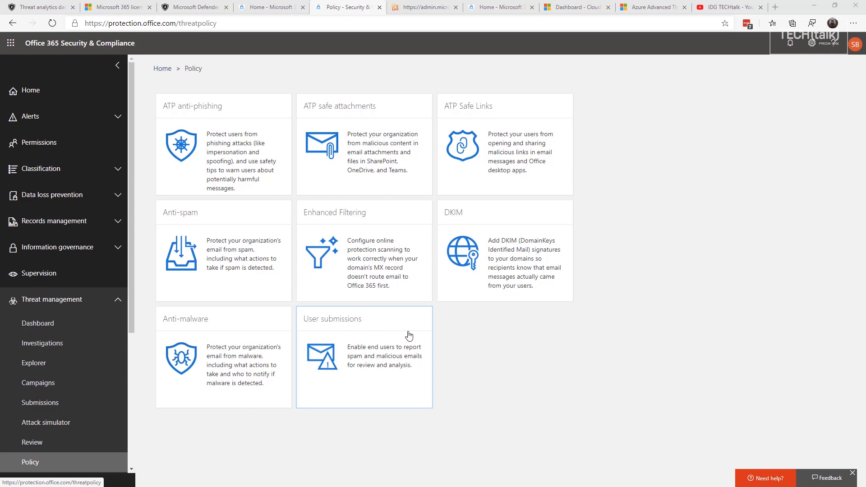
pyautogui.moveTo(371, 352)
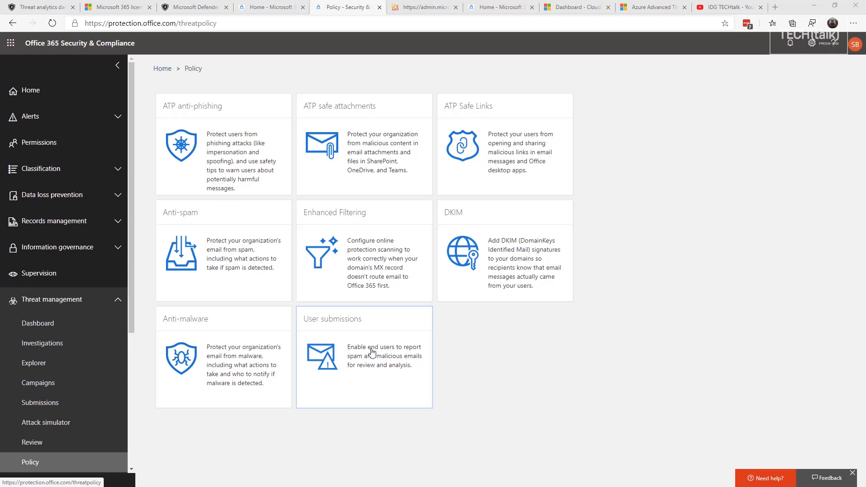
pyautogui.moveTo(339, 223)
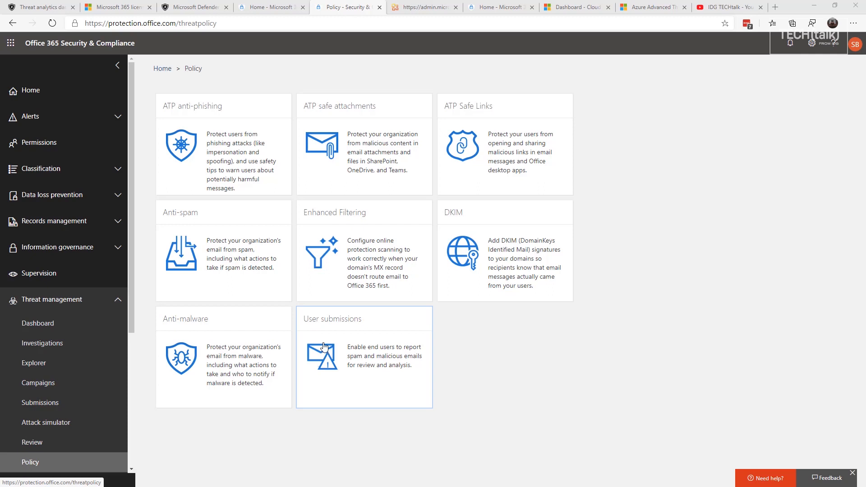
pyautogui.moveTo(376, 341)
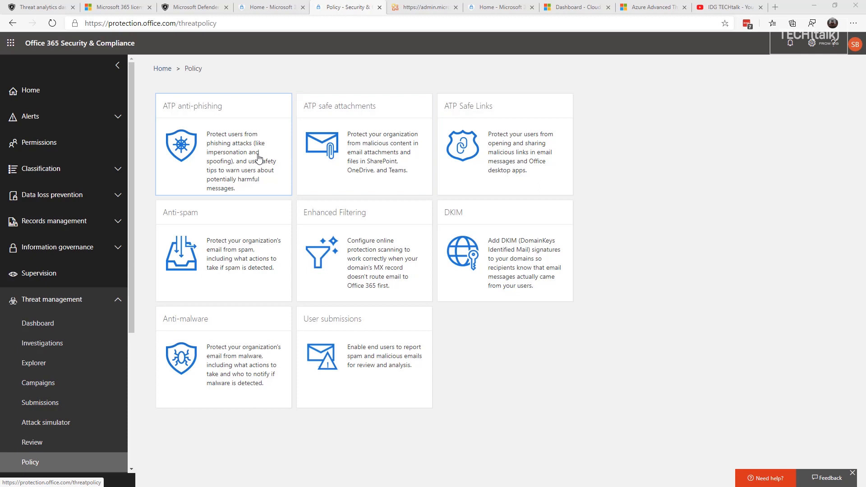
pyautogui.moveTo(255, 172)
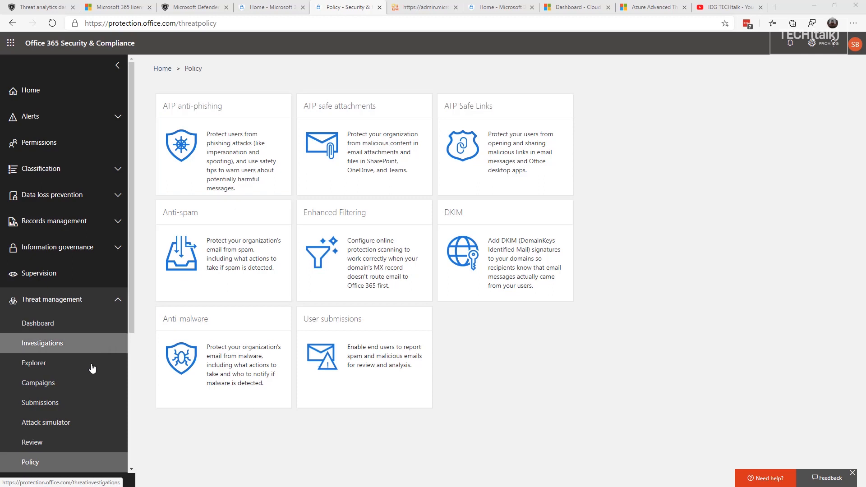
# Switch to the Cloud App Security browser tab
pyautogui.click(565, 7)
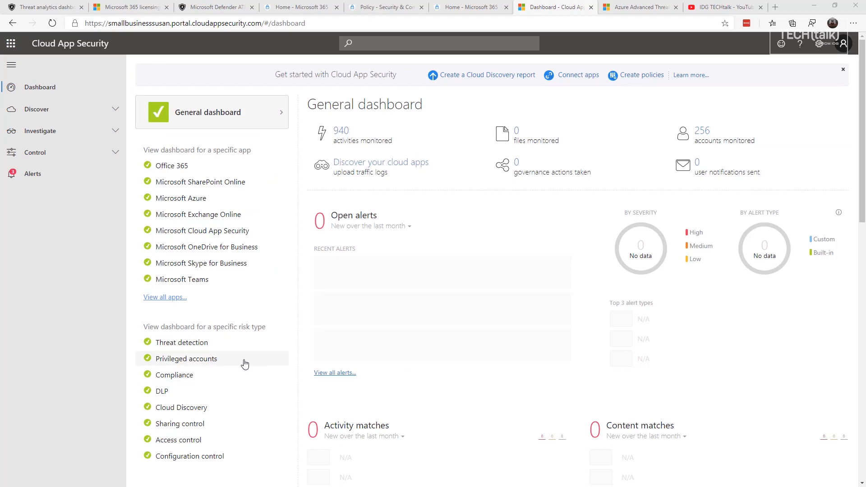
pyautogui.moveTo(362, 363)
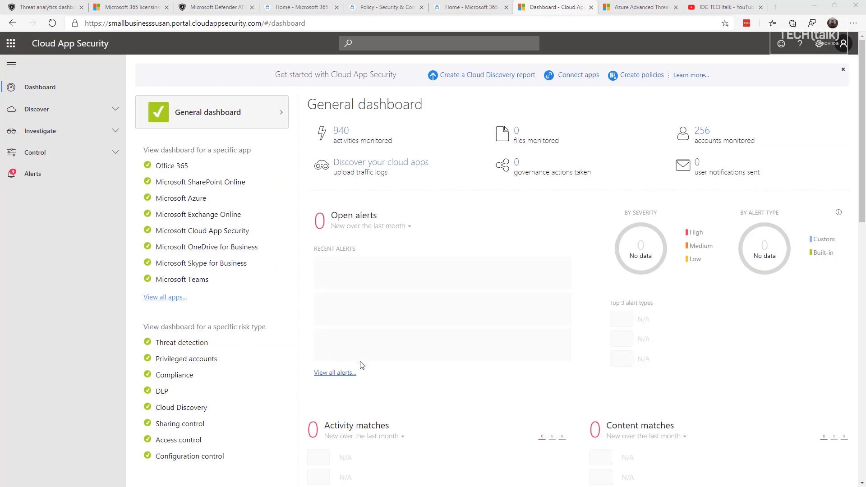
pyautogui.moveTo(424, 345)
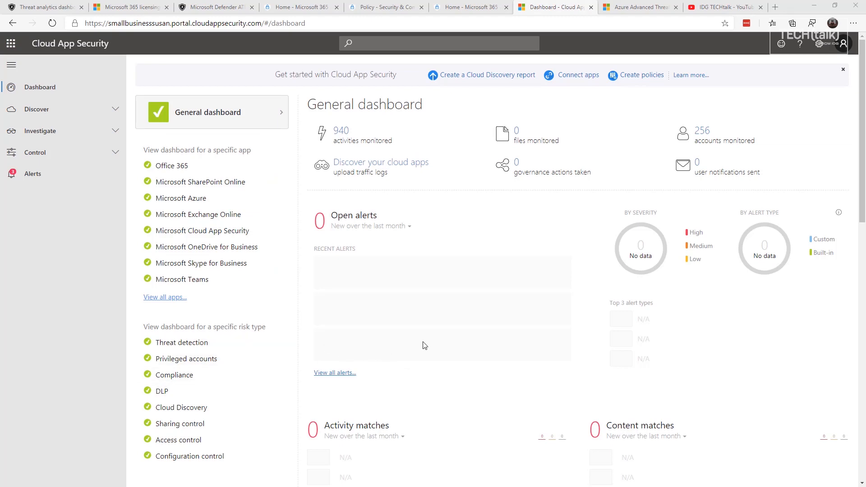
pyautogui.moveTo(416, 351)
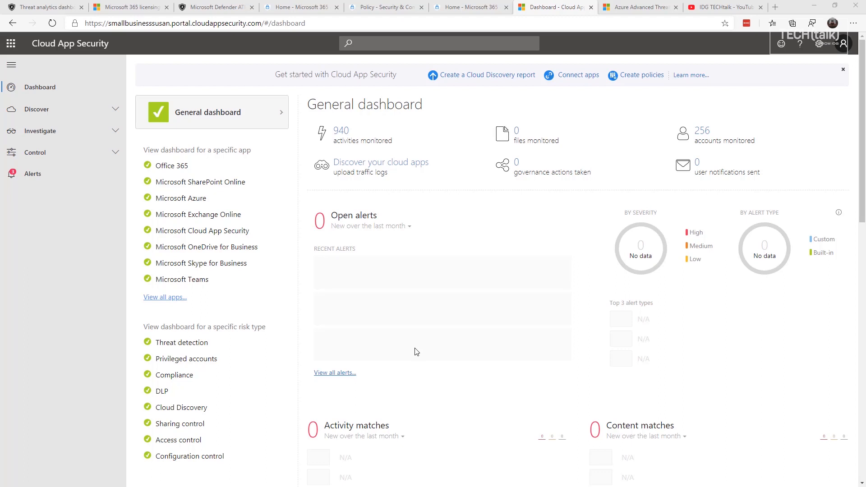
pyautogui.moveTo(373, 309)
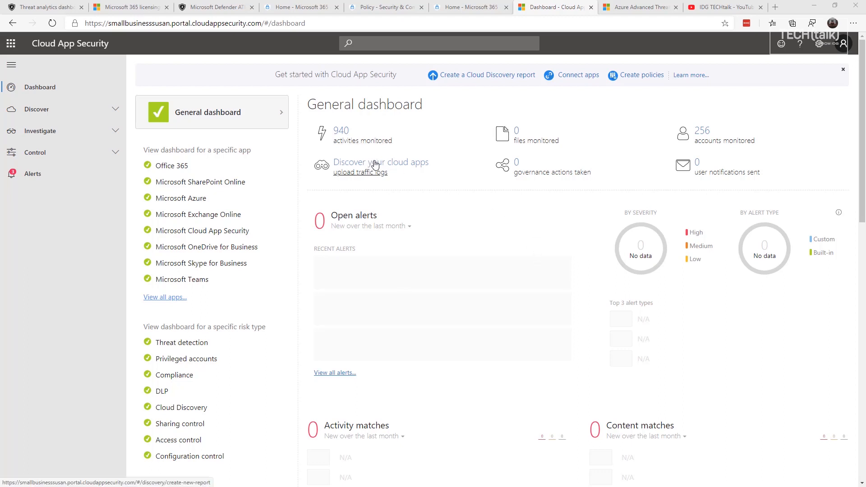
pyautogui.moveTo(398, 173)
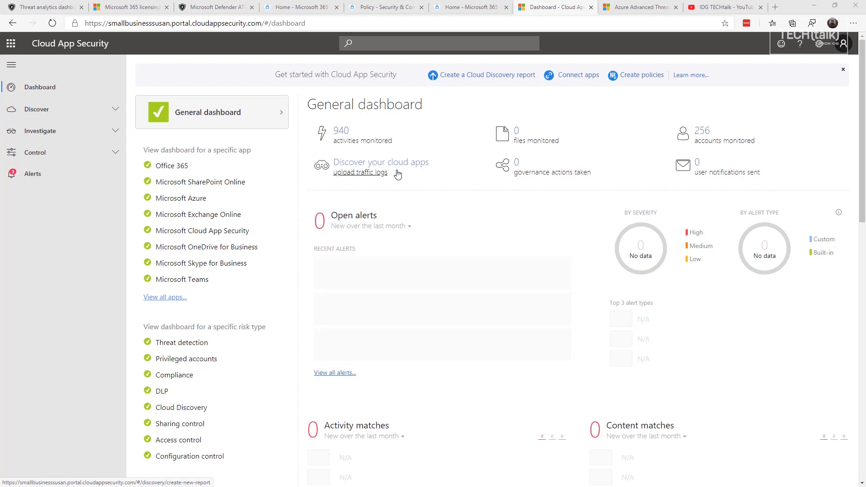
pyautogui.moveTo(403, 173)
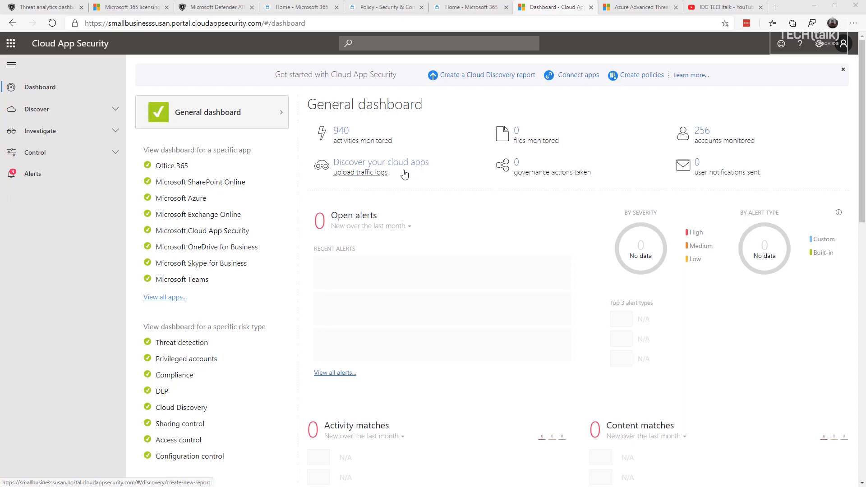
pyautogui.moveTo(395, 182)
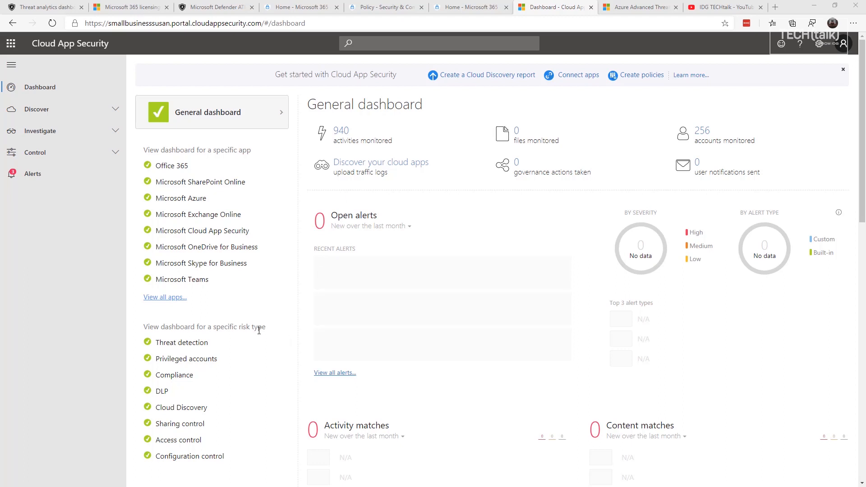
pyautogui.moveTo(258, 331)
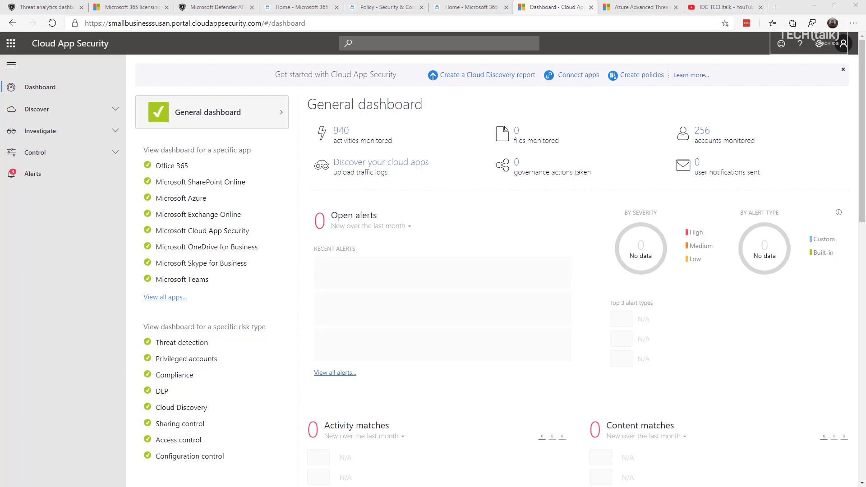
# Open the Cloud App Security Alerts list showing the inbox forwarding and app breach alerts
pyautogui.click(33, 174)
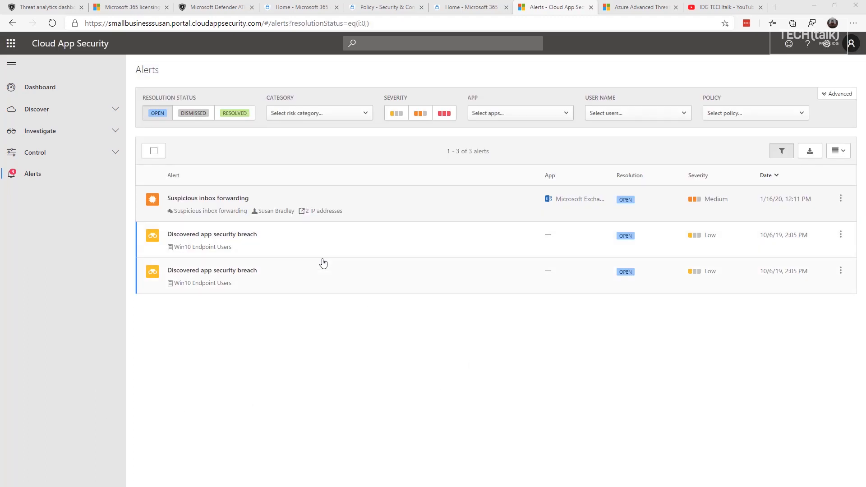
pyautogui.moveTo(289, 248)
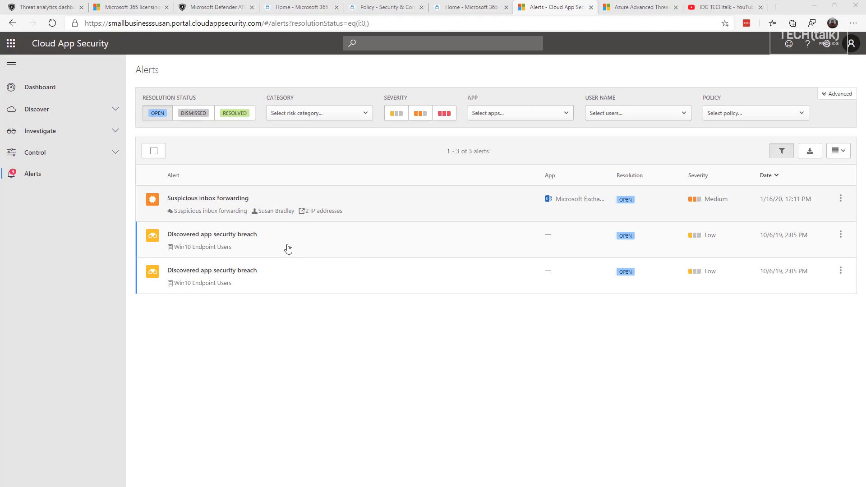
pyautogui.moveTo(221, 211)
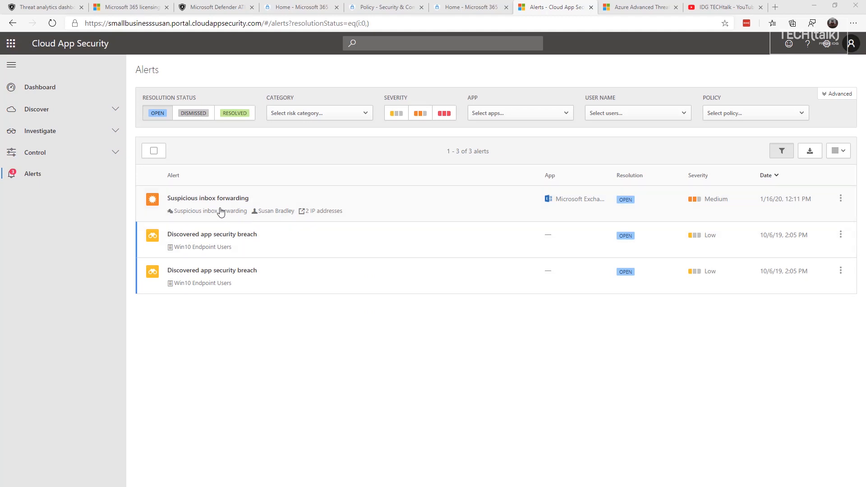
pyautogui.moveTo(215, 205)
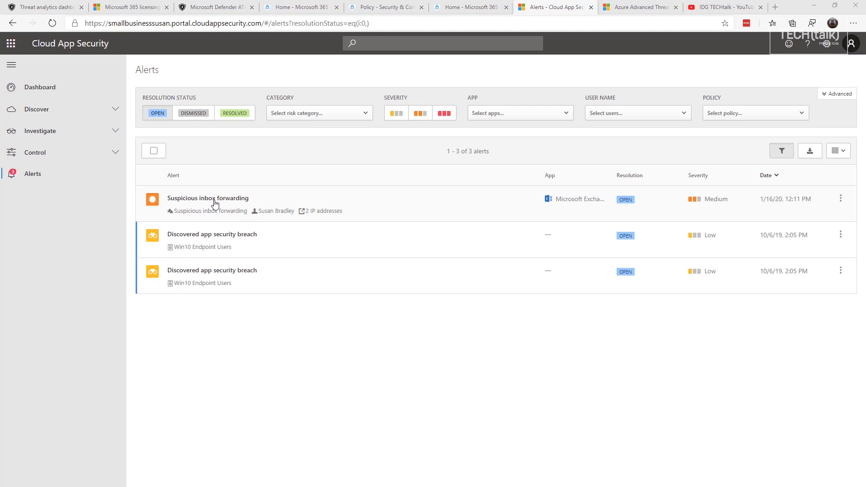
pyautogui.moveTo(369, 376)
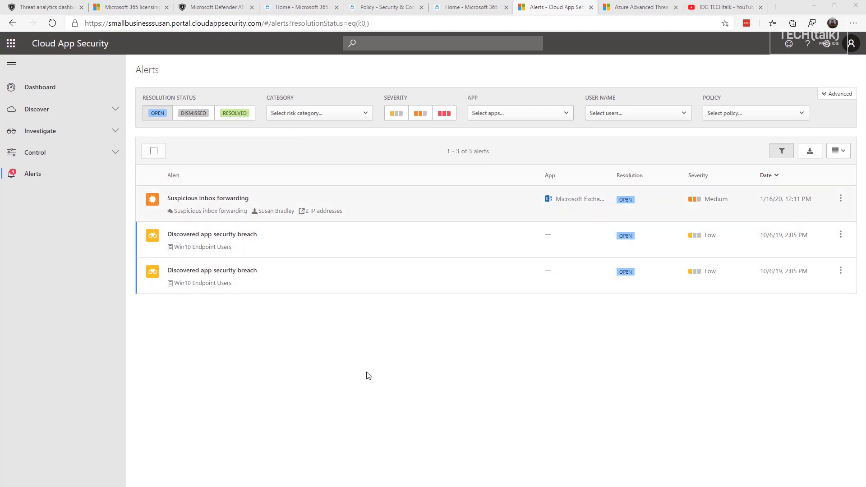
pyautogui.moveTo(366, 378)
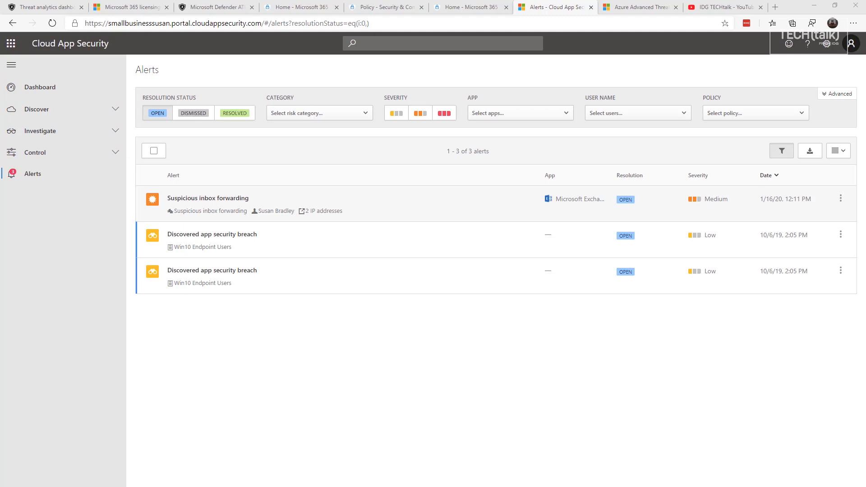
# View the Azure ATP Windows Defender ATP, VPN and Directory services data source settings
pyautogui.click(639, 7)
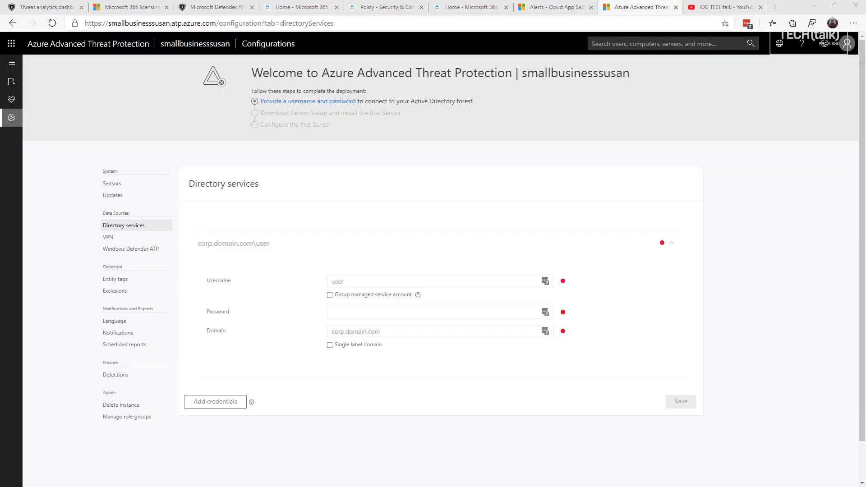
pyautogui.moveTo(566, 447)
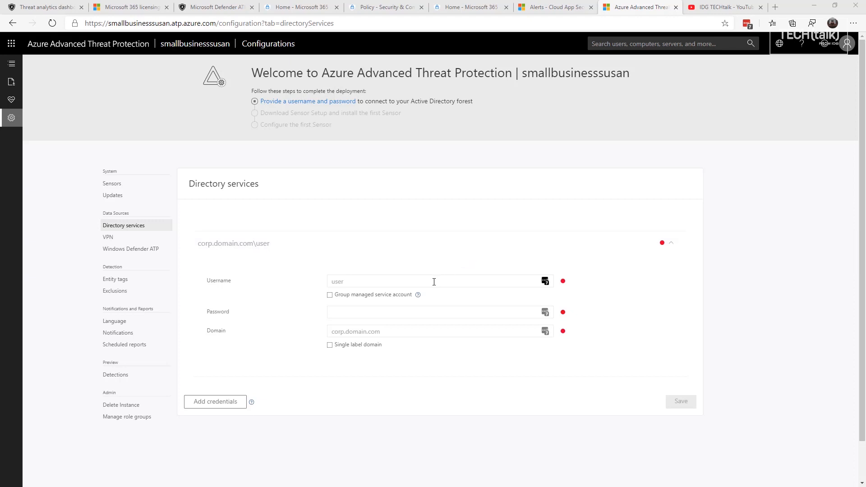
pyautogui.moveTo(415, 279)
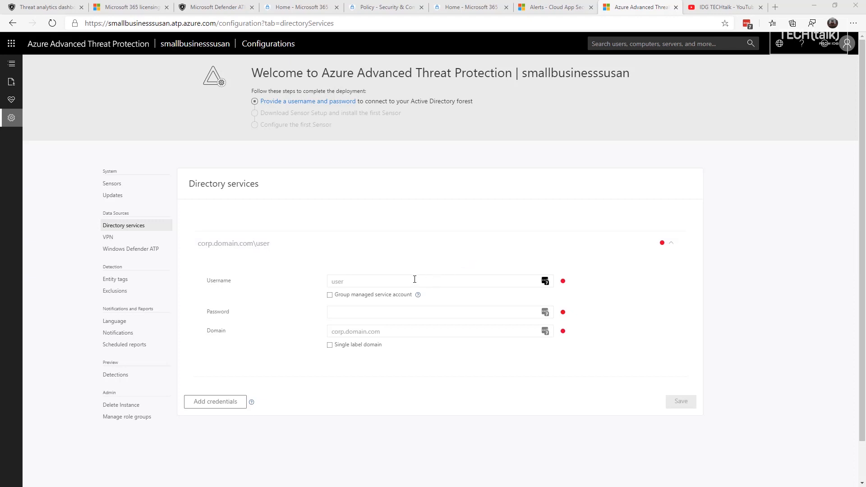
pyautogui.click(130, 248)
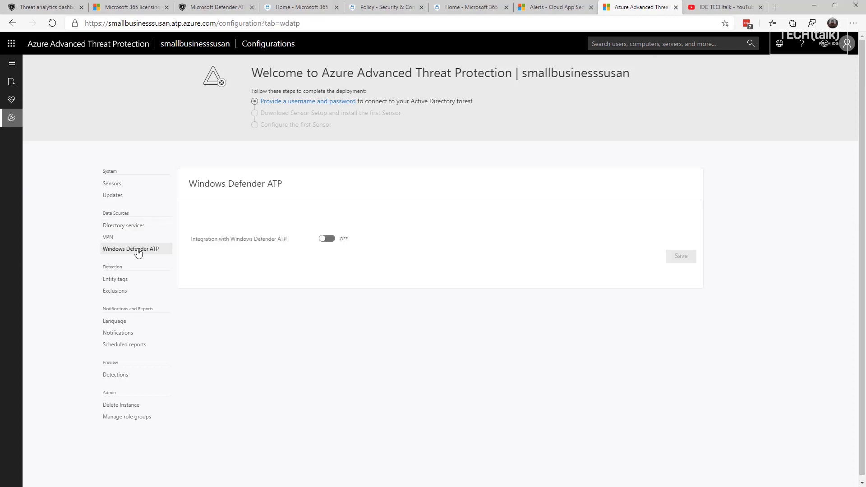
pyautogui.click(107, 237)
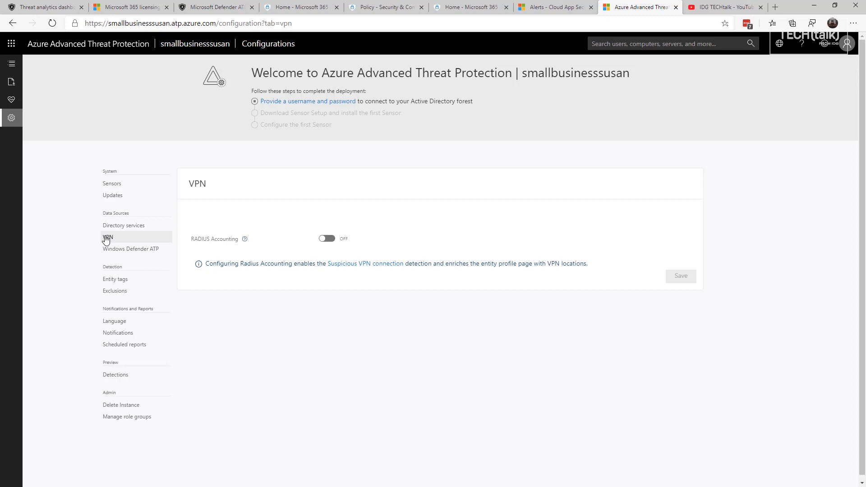
pyautogui.click(123, 225)
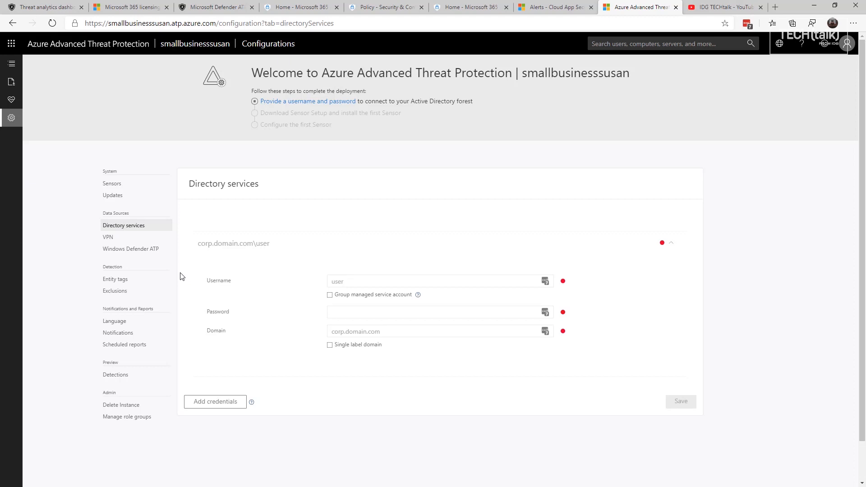
pyautogui.moveTo(343, 298)
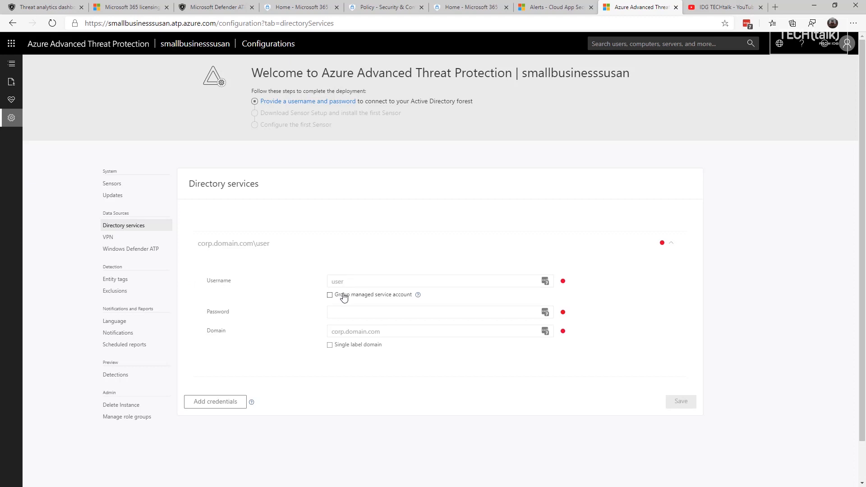
pyautogui.moveTo(288, 297)
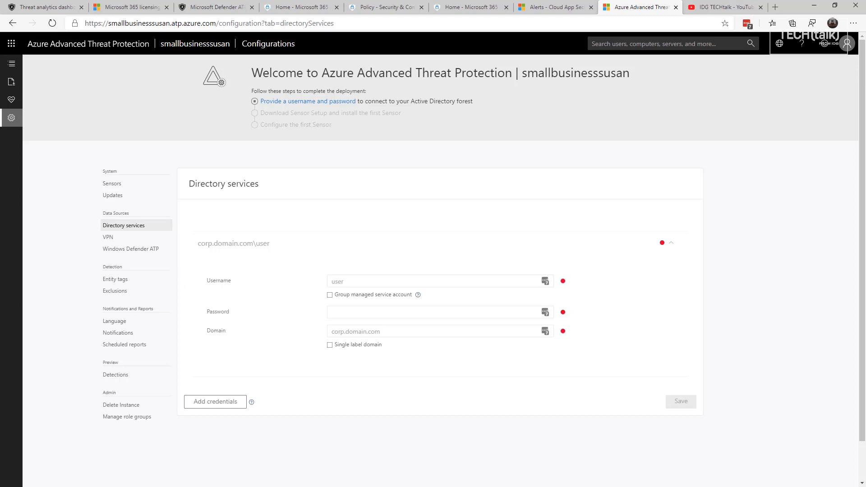
# Review Azure ATP's scheduled reports, then go to the IDG TECHtalk YouTube channel
pyautogui.click(124, 344)
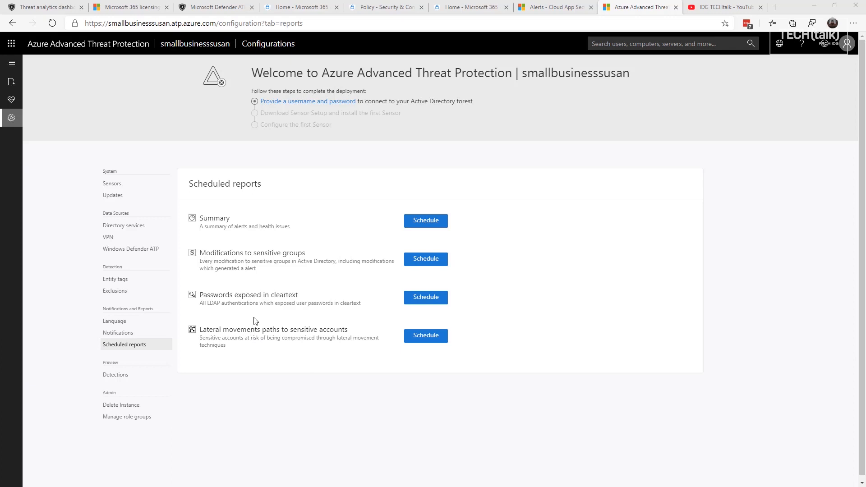
pyautogui.moveTo(266, 282)
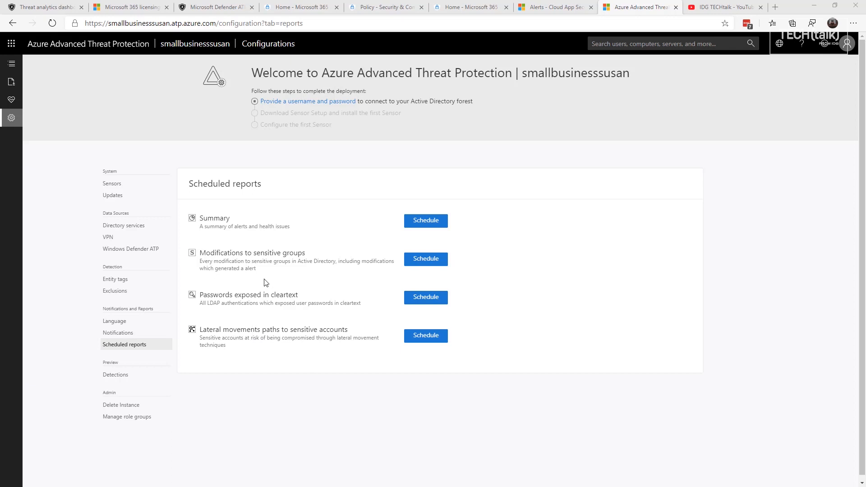
pyautogui.moveTo(263, 301)
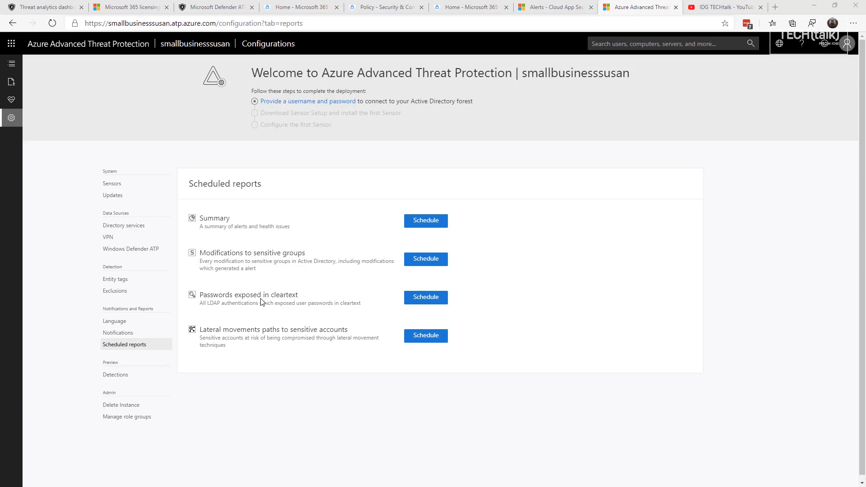
pyautogui.moveTo(257, 313)
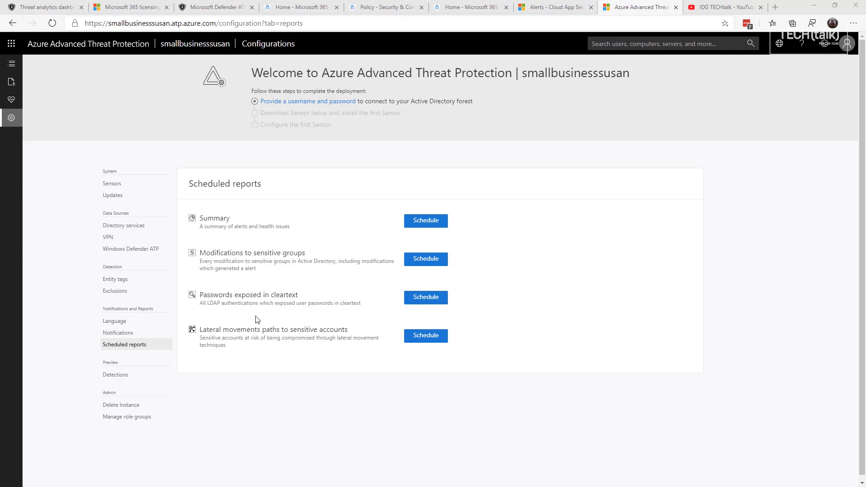
pyautogui.moveTo(255, 323)
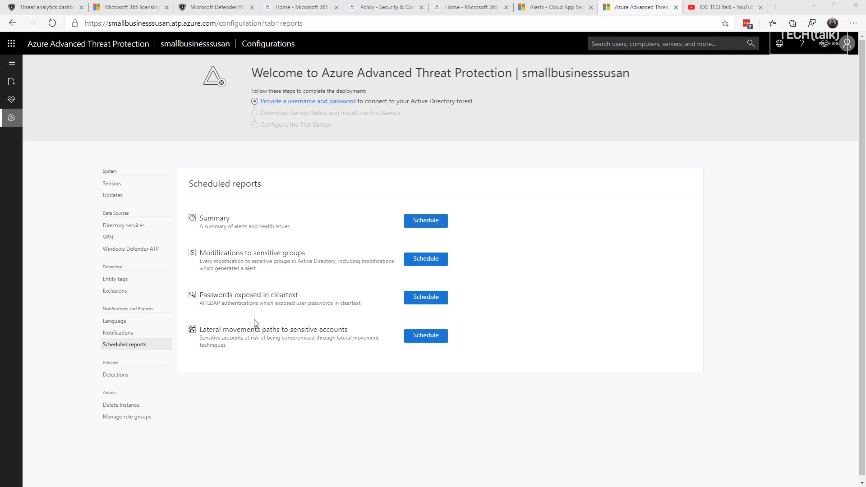
pyautogui.moveTo(258, 333)
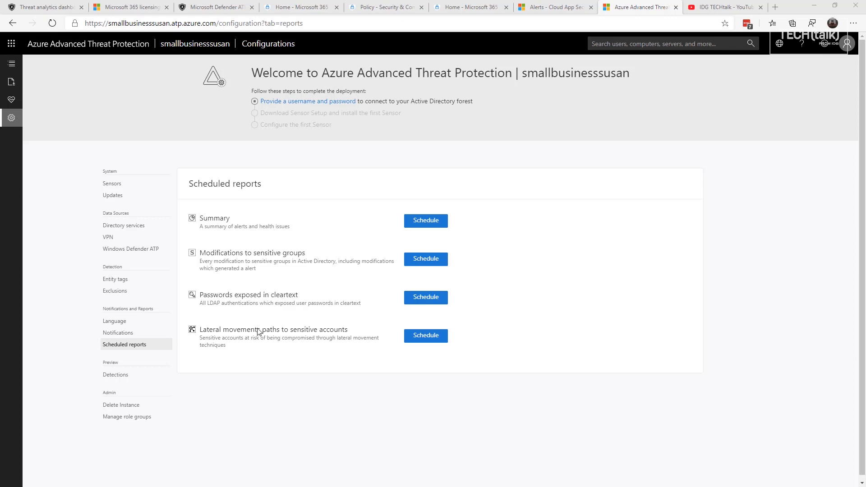
pyautogui.moveTo(206, 355)
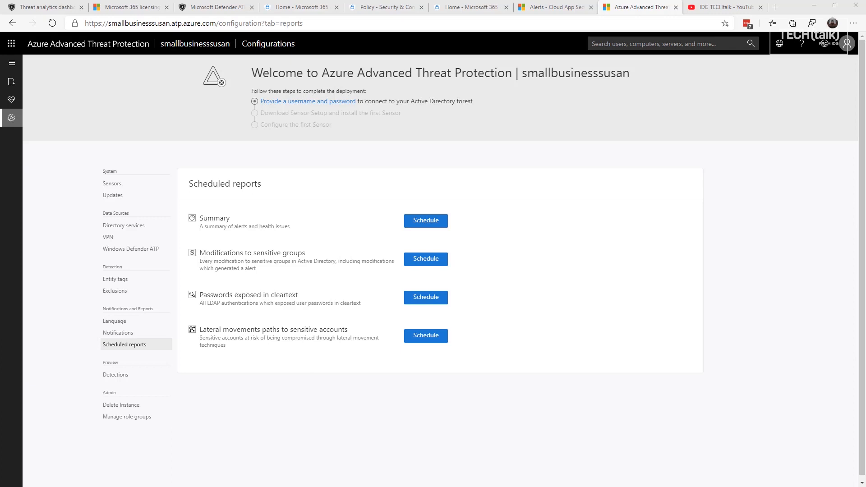
pyautogui.click(726, 7)
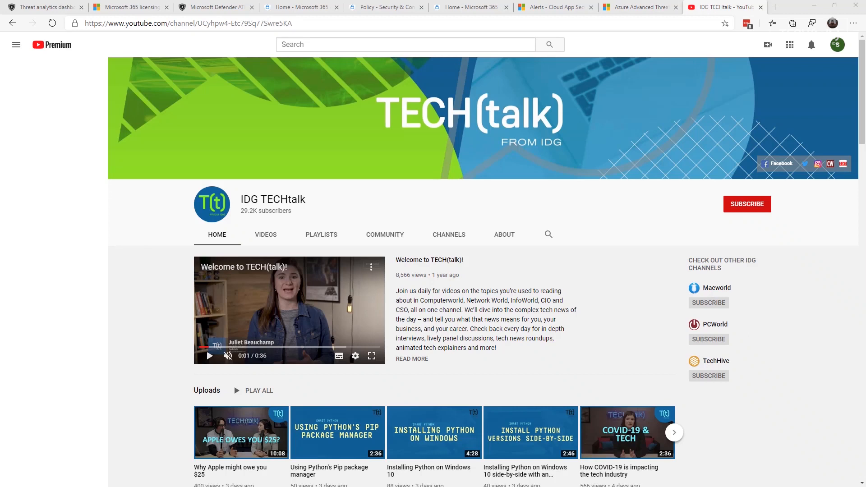